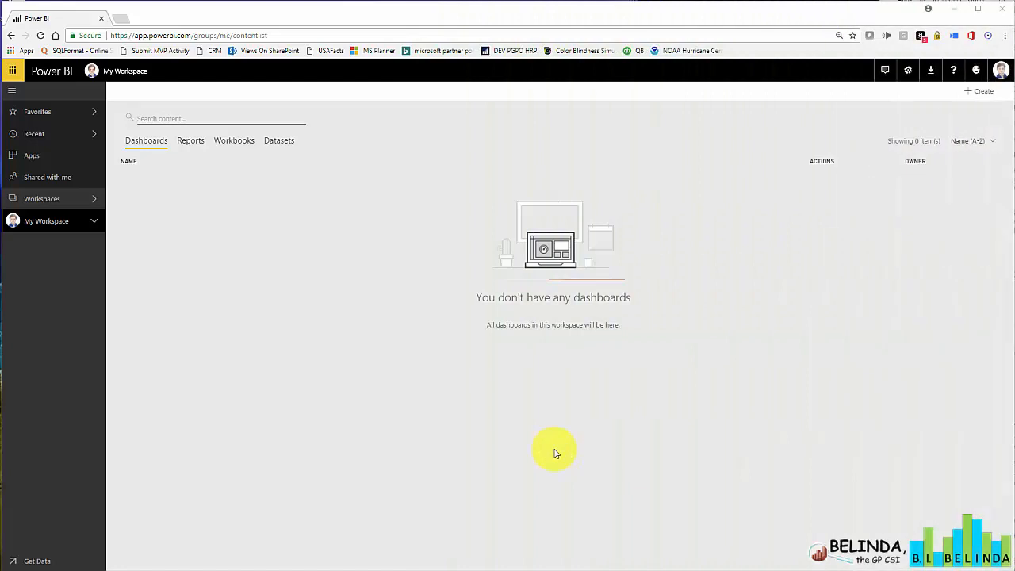
{"action": "mouse_move", "coordinate": [571, 476]}
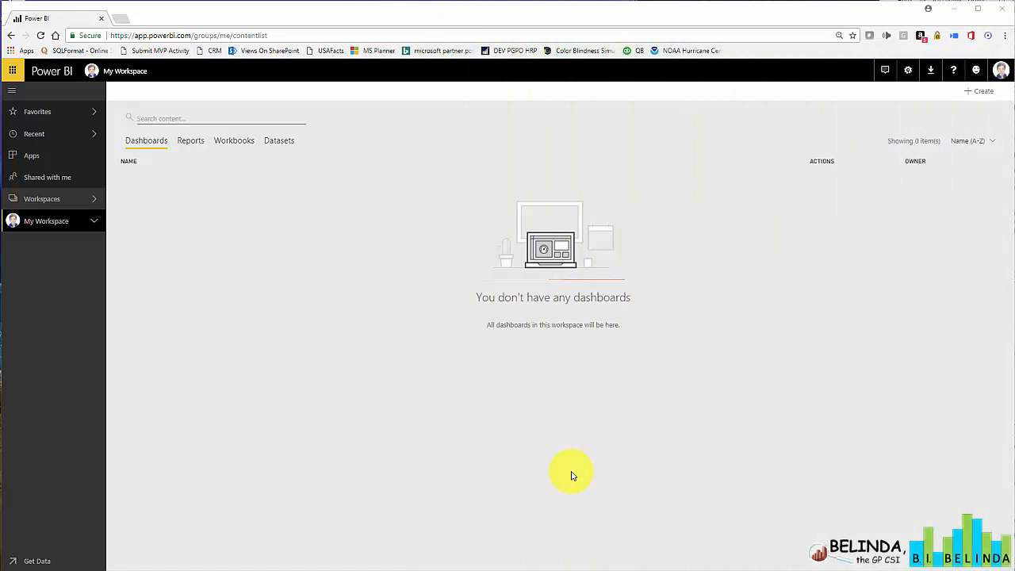
{"action": "mouse_move", "coordinate": [724, 319]}
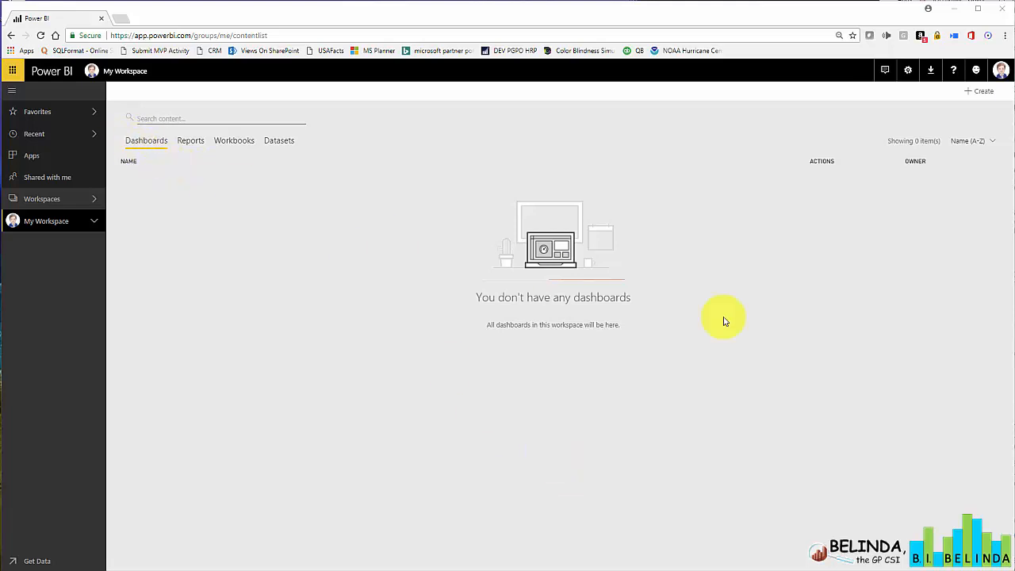
{"action": "mouse_move", "coordinate": [803, 329]}
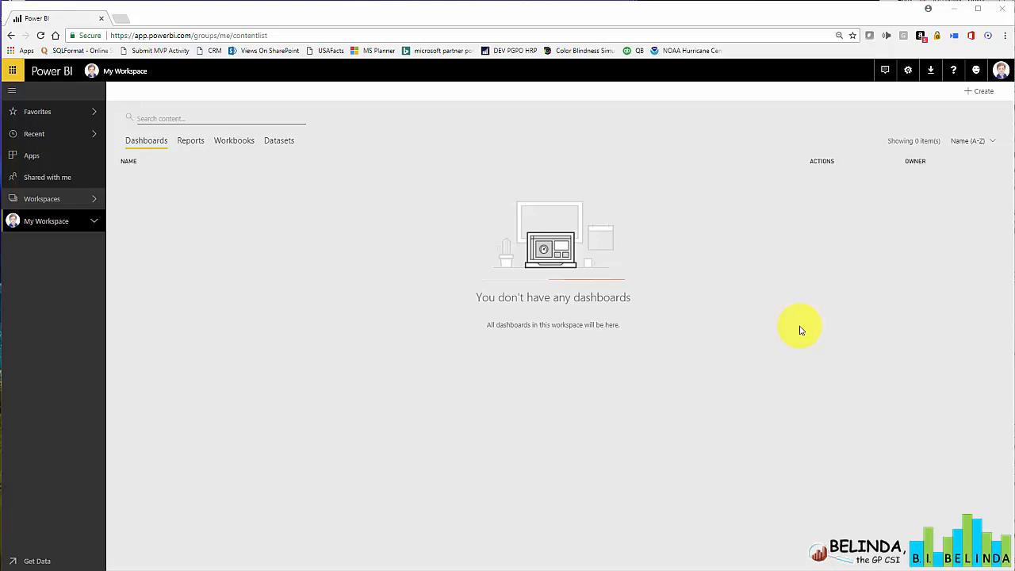
{"action": "mouse_move", "coordinate": [22, 562]}
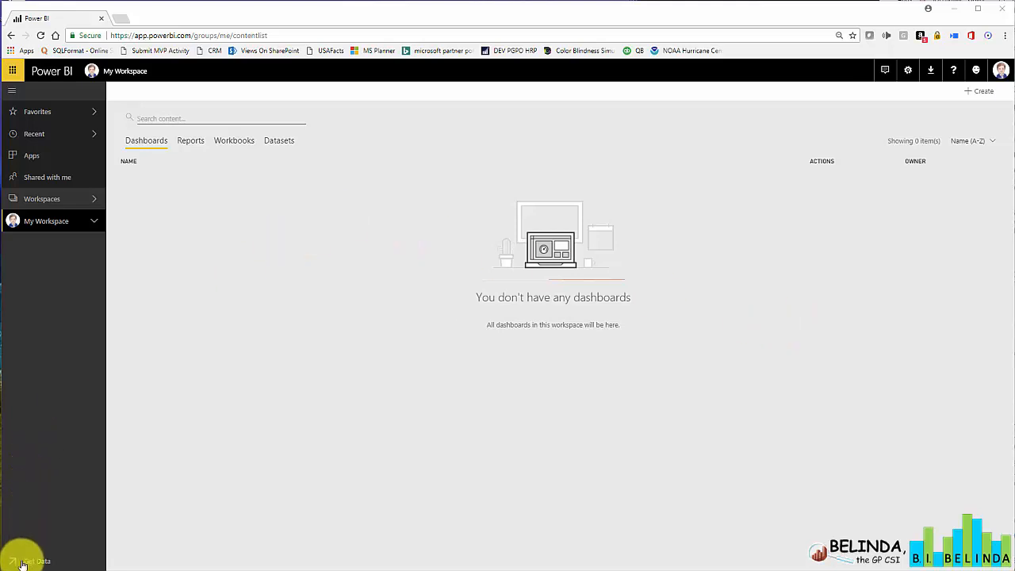
Step: Start Get Data and choose Files as the data source
{"action": "left_click", "coordinate": [26, 561]}
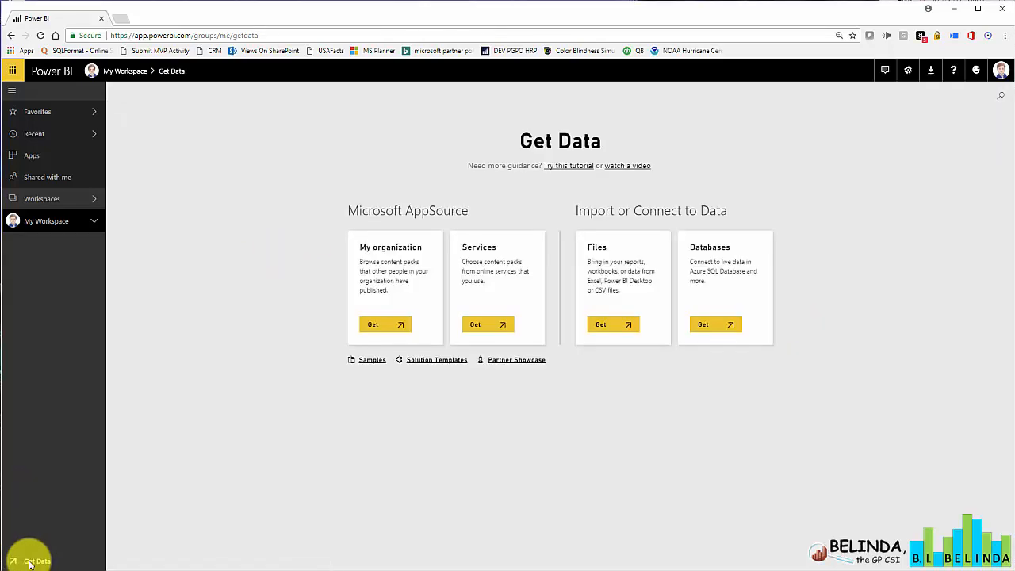
{"action": "mouse_move", "coordinate": [546, 349]}
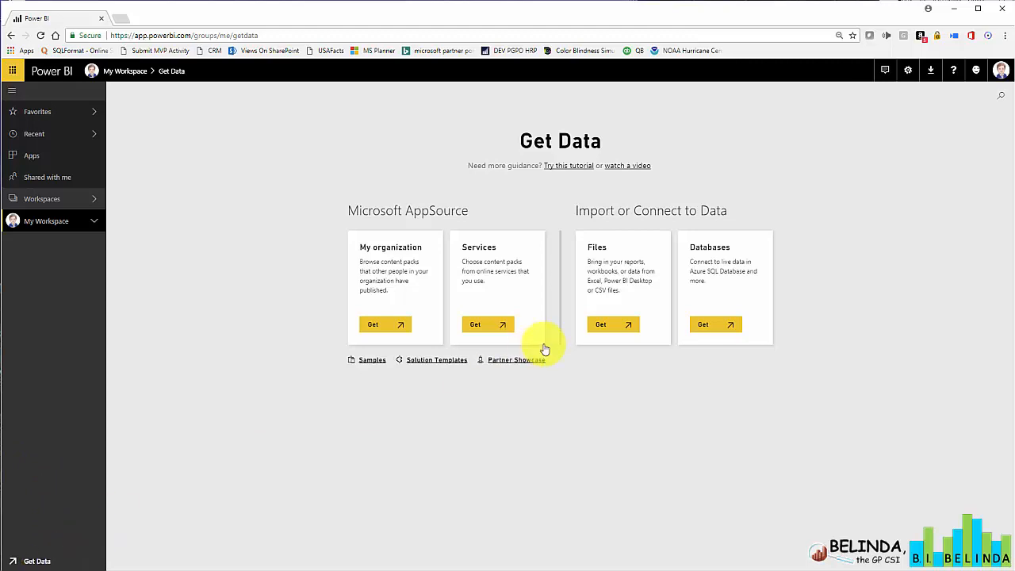
{"action": "left_click", "coordinate": [600, 323]}
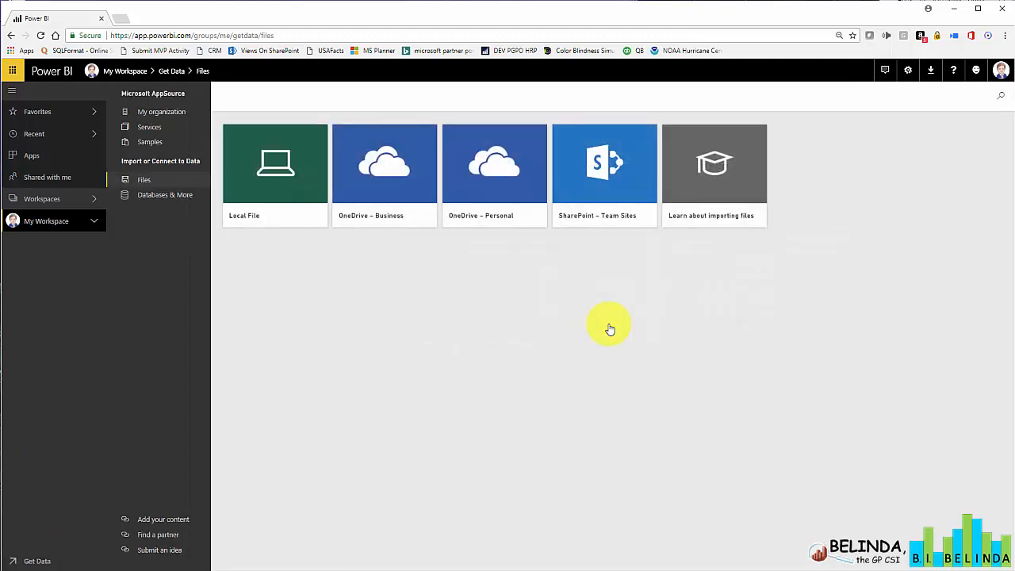
{"action": "mouse_move", "coordinate": [293, 168]}
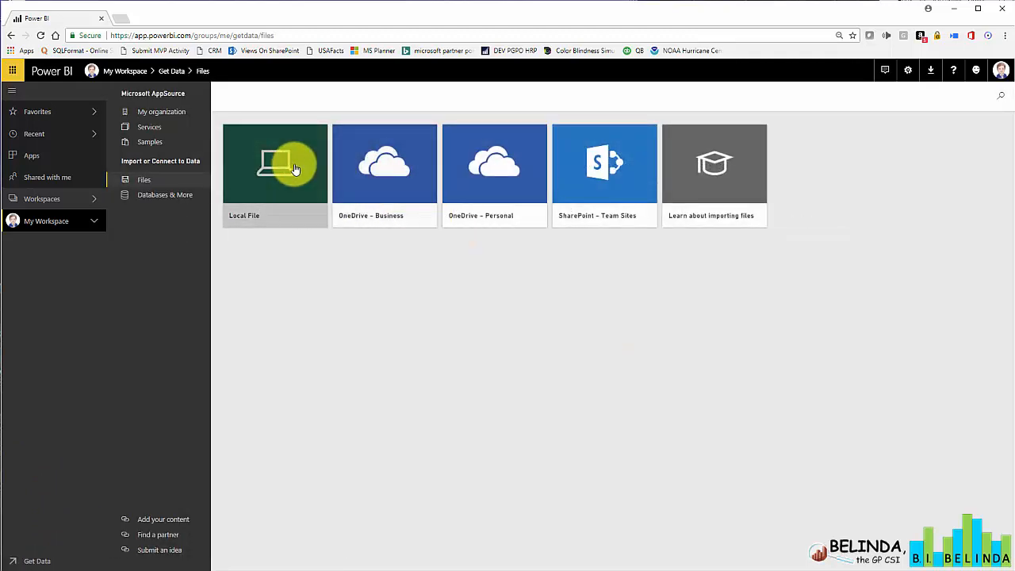
{"action": "mouse_move", "coordinate": [286, 168]}
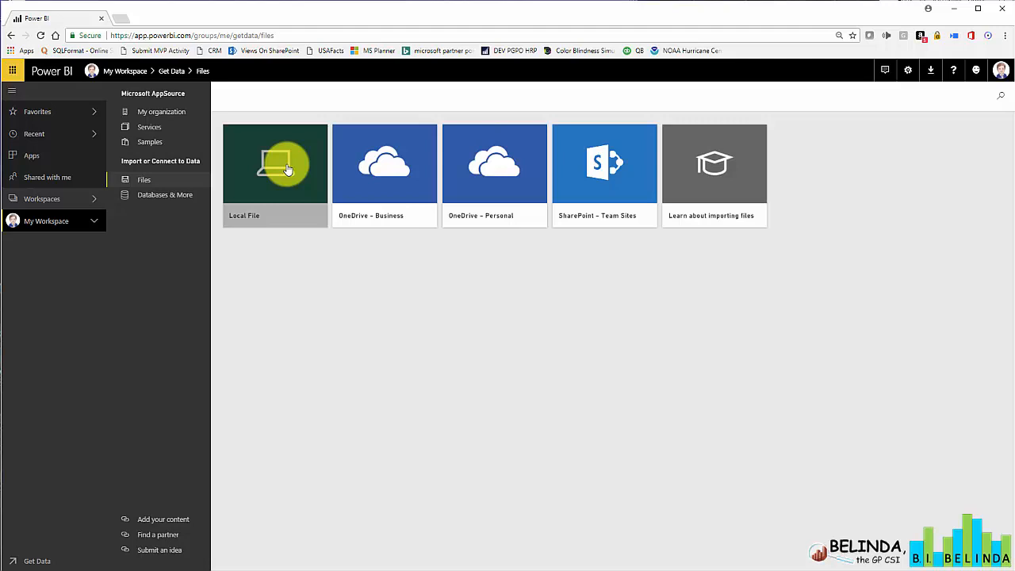
Step: Choose Local File as the location of the workbook
{"action": "left_click", "coordinate": [276, 164]}
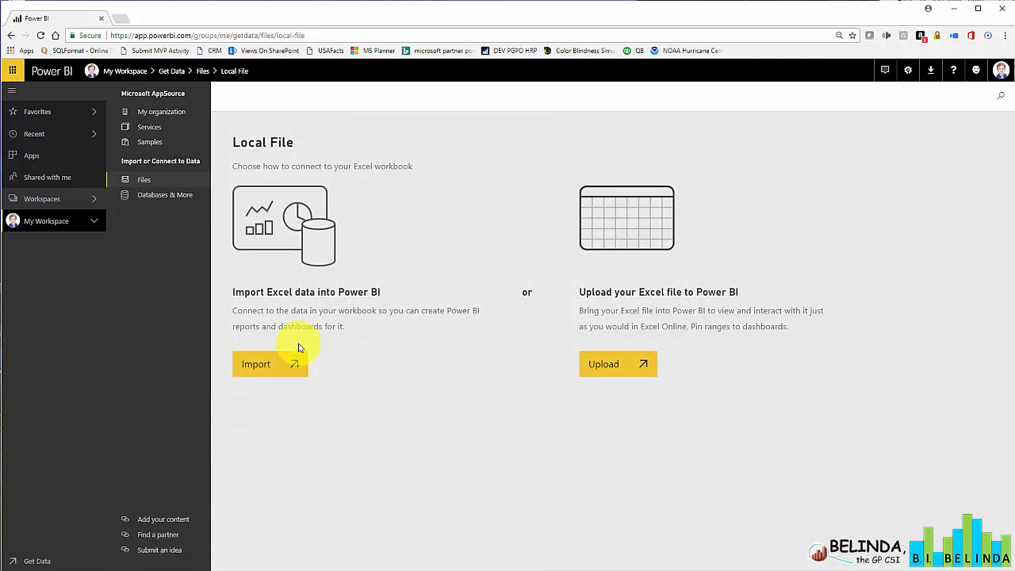
{"action": "mouse_move", "coordinate": [442, 484]}
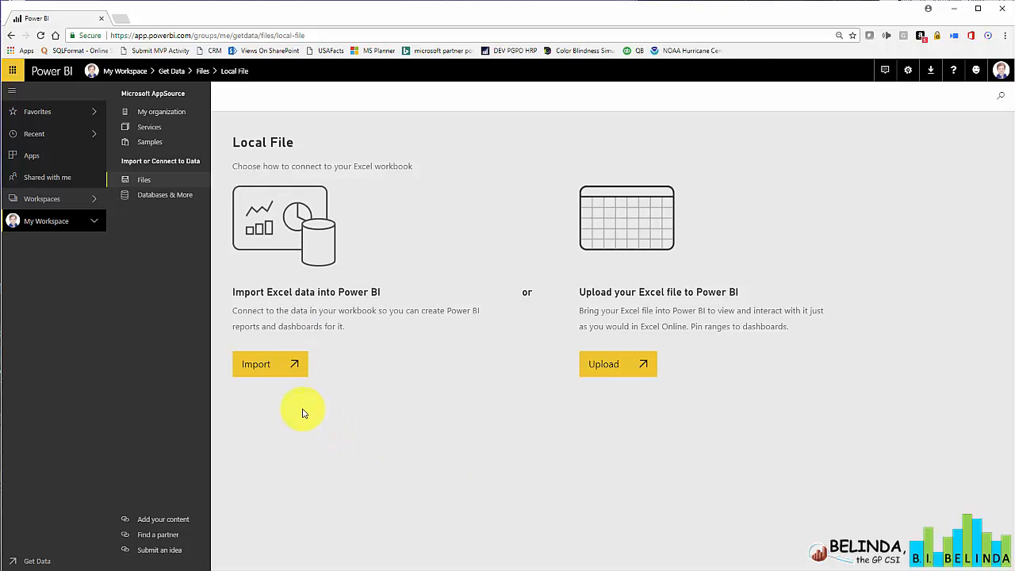
{"action": "mouse_move", "coordinate": [633, 391]}
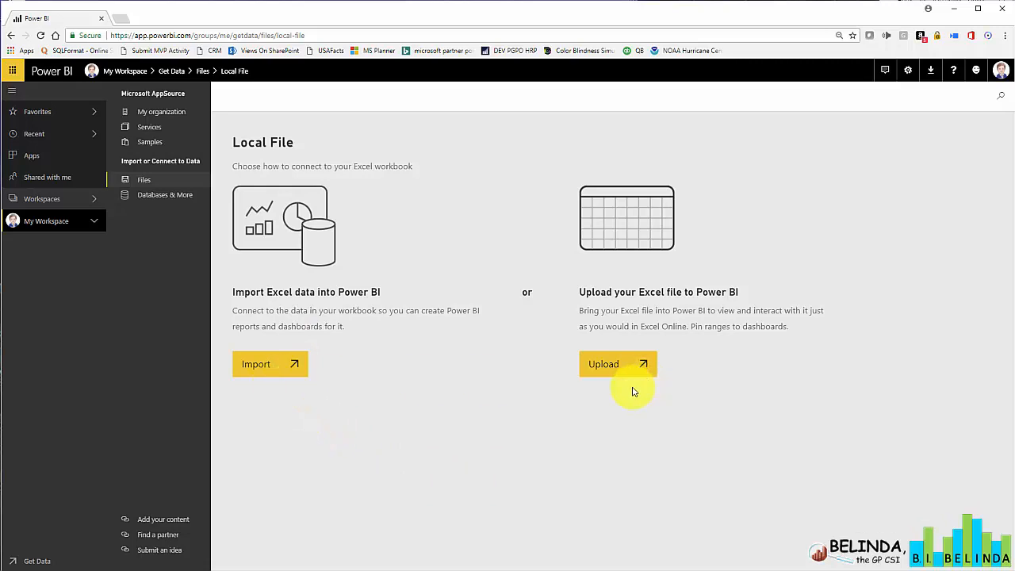
{"action": "mouse_move", "coordinate": [530, 385]}
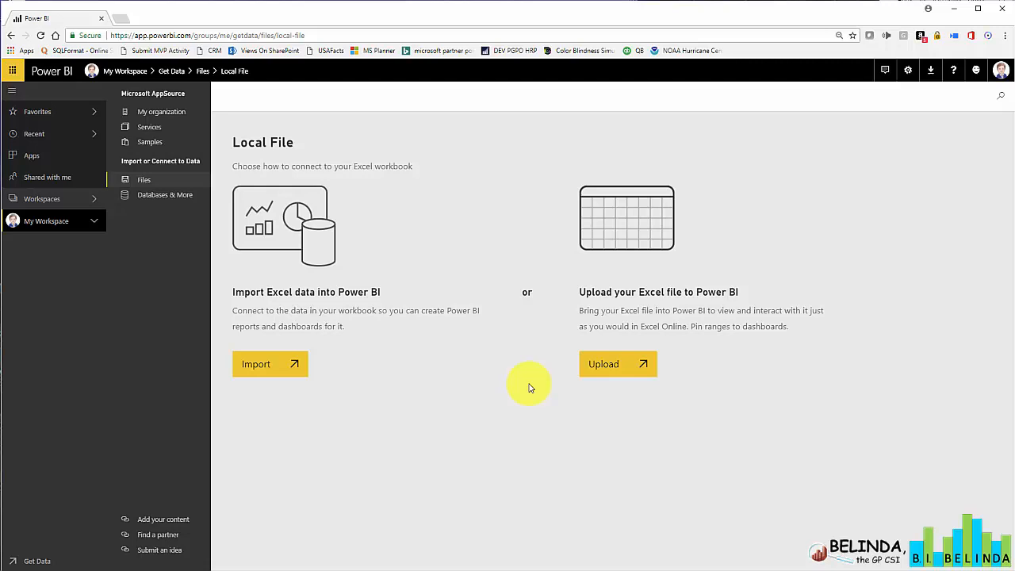
Step: Import 01-Customers.xlsx into a new dashboard and start Q&A on its data
{"action": "left_click", "coordinate": [257, 363]}
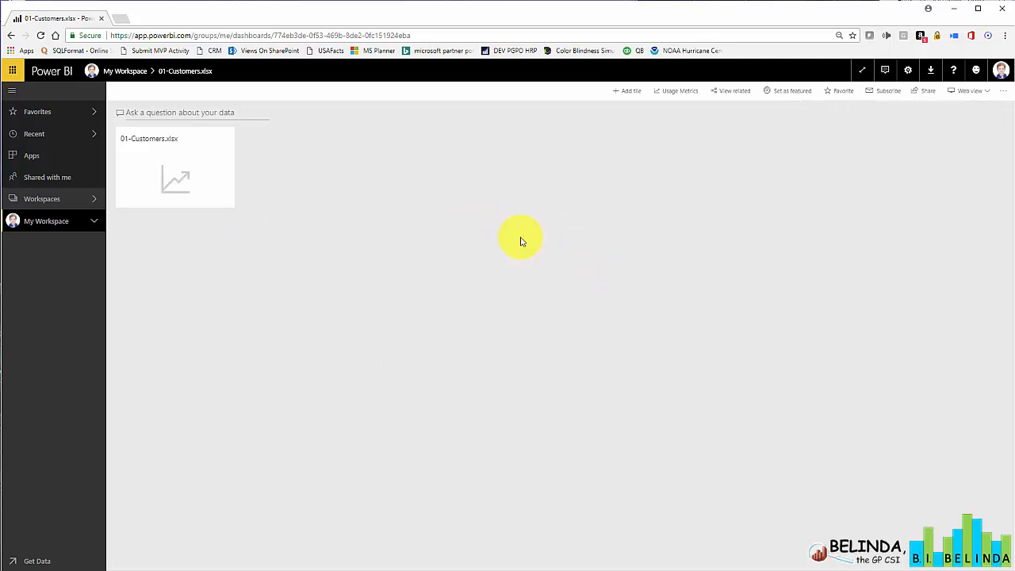
{"action": "mouse_move", "coordinate": [536, 276]}
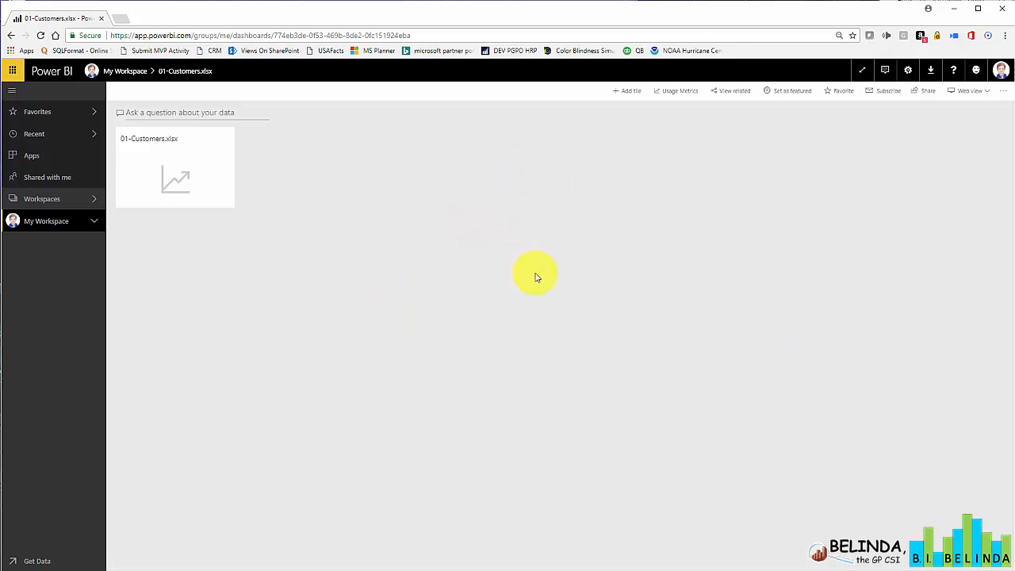
{"action": "mouse_move", "coordinate": [389, 419]}
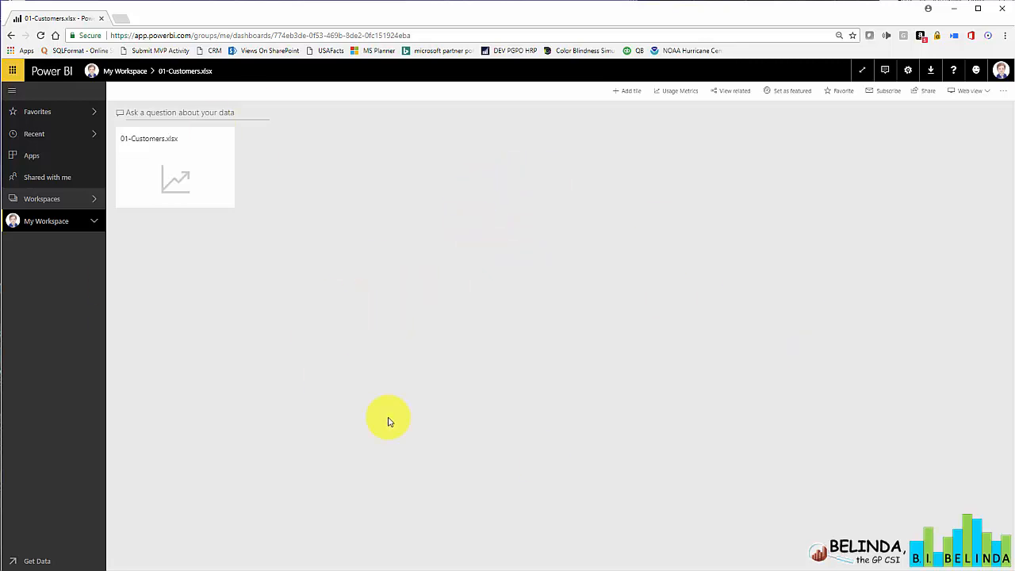
{"action": "left_click", "coordinate": [181, 111]}
{"action": "type", "text": "show sa"}
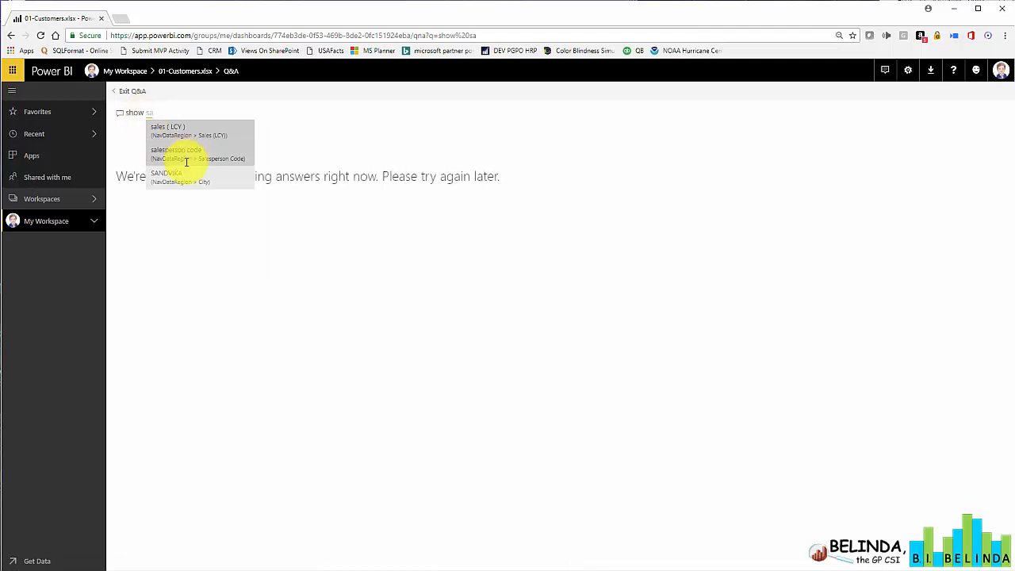
{"action": "left_click", "coordinate": [176, 155]}
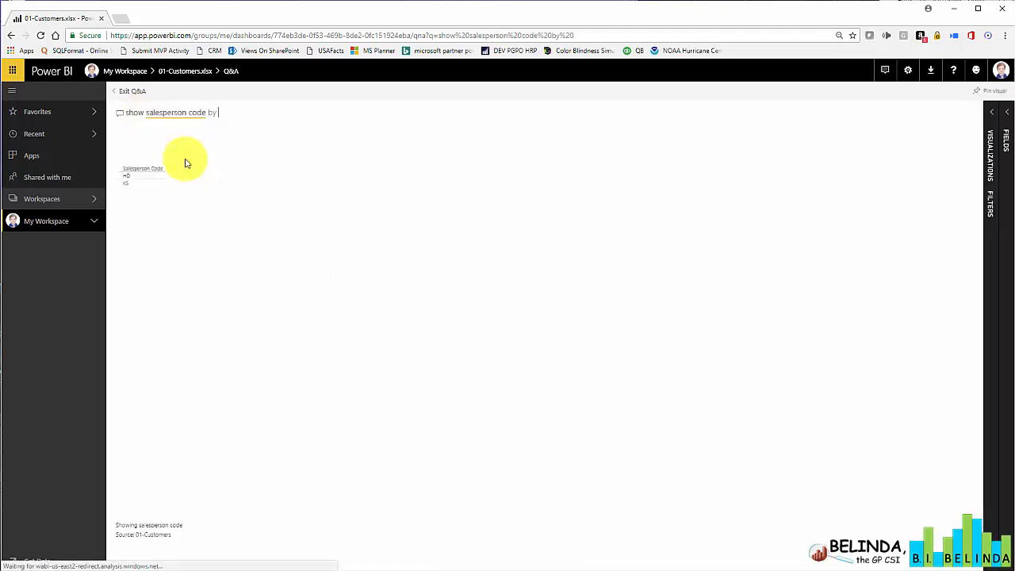
{"action": "type", "text": "and"}
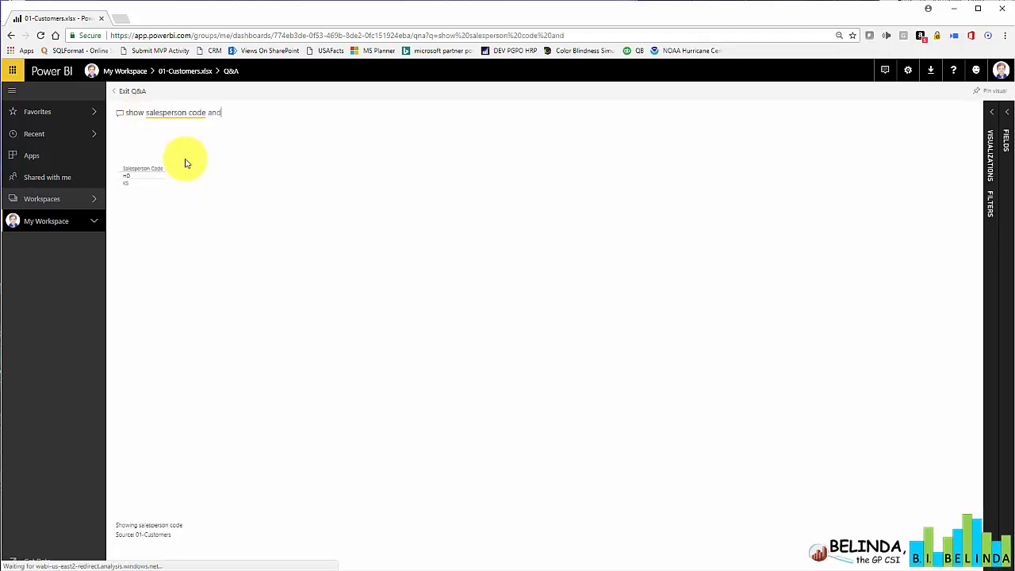
{"action": "type", "text": "sa"}
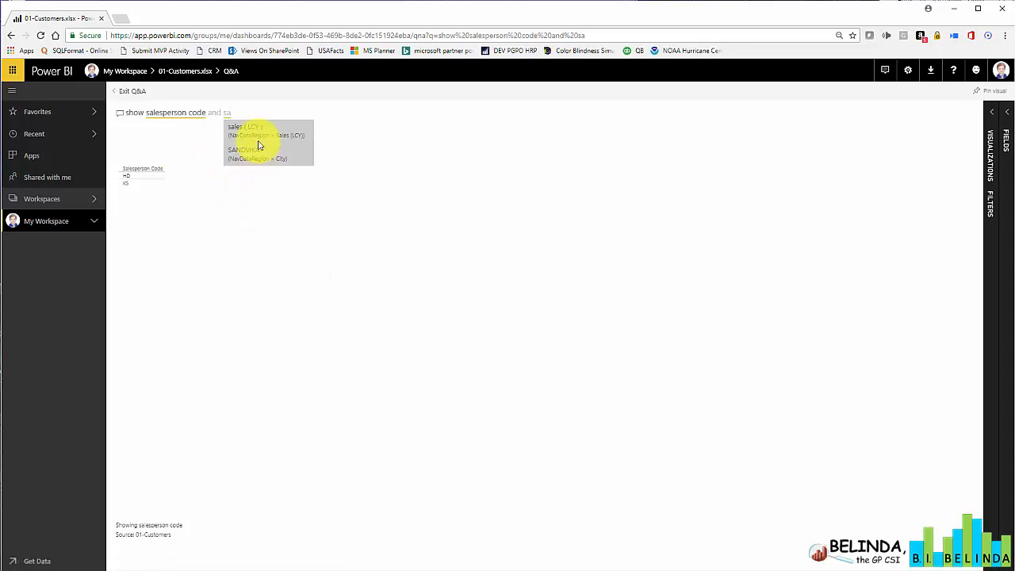
{"action": "left_click", "coordinate": [267, 130]}
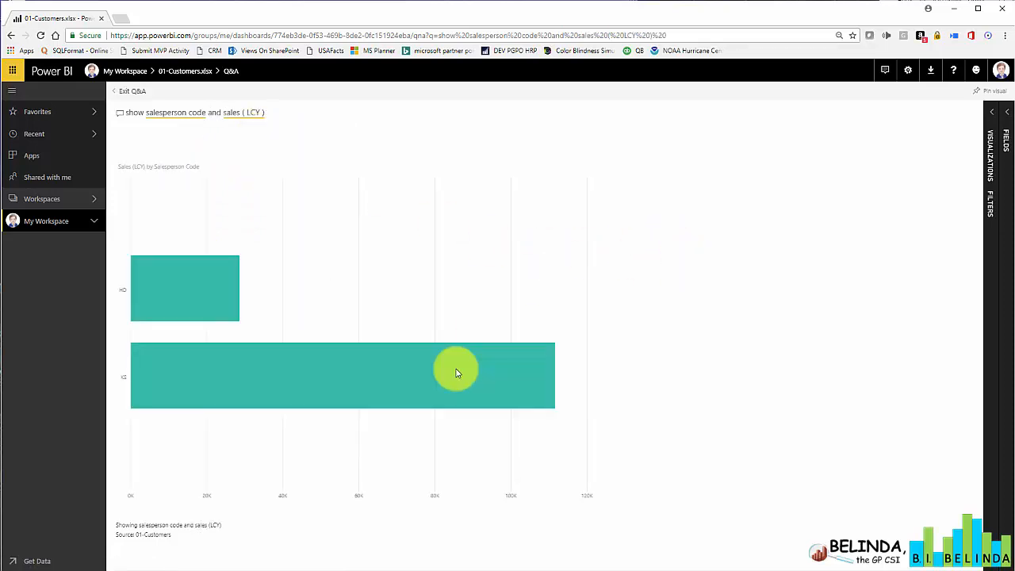
{"action": "mouse_move", "coordinate": [434, 514]}
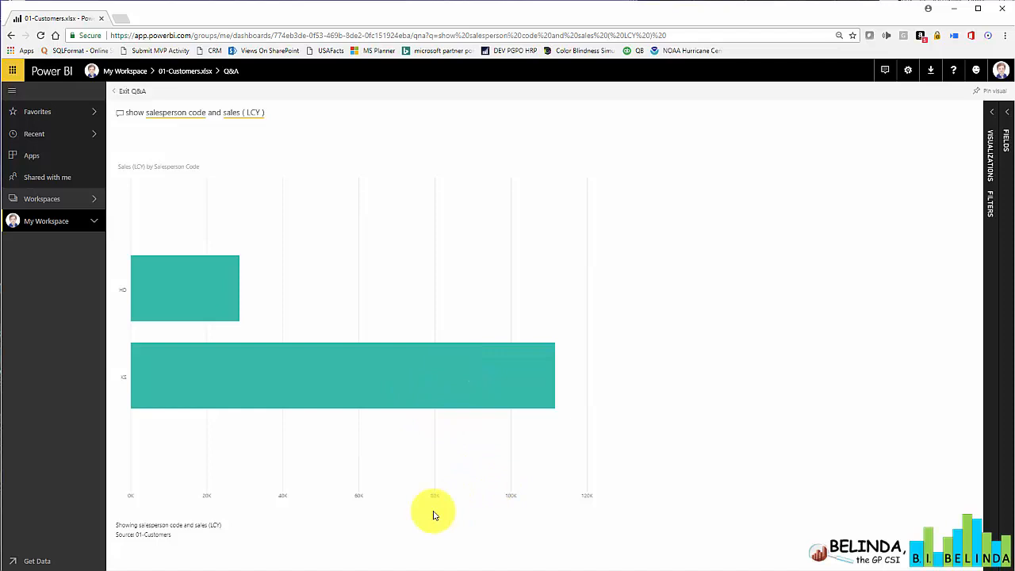
{"action": "mouse_move", "coordinate": [247, 441]}
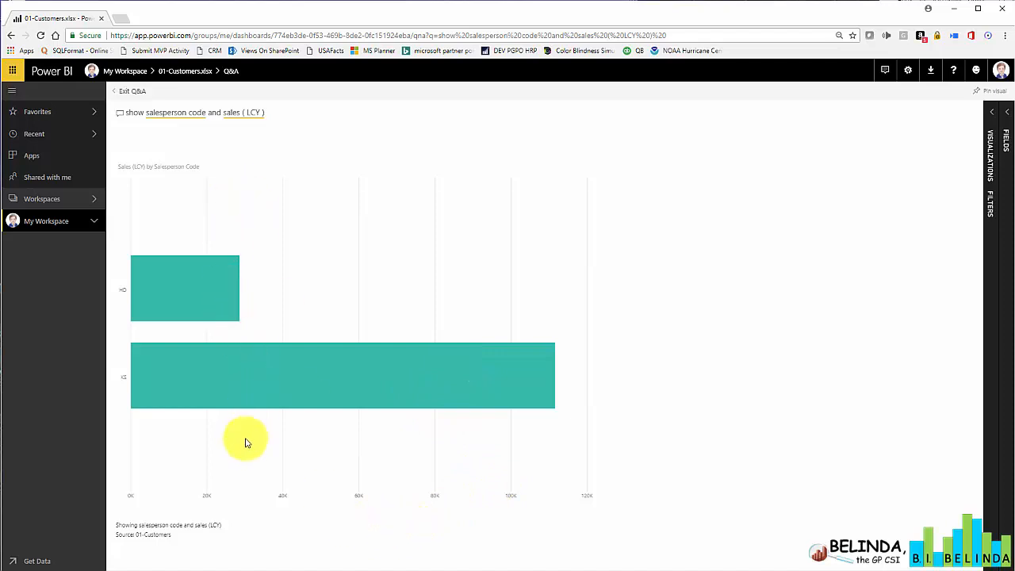
Step: Pin the Sales (LCY) by salesperson code chart to the existing 01-Customers.xlsx dashboard and return to My Workspace
{"action": "left_click", "coordinate": [990, 91]}
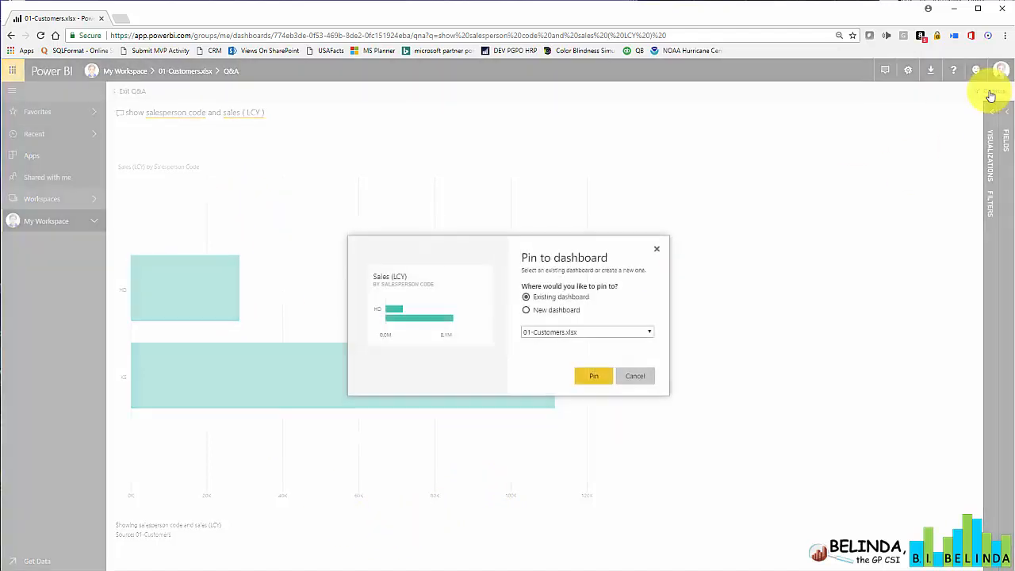
{"action": "left_click", "coordinate": [594, 376]}
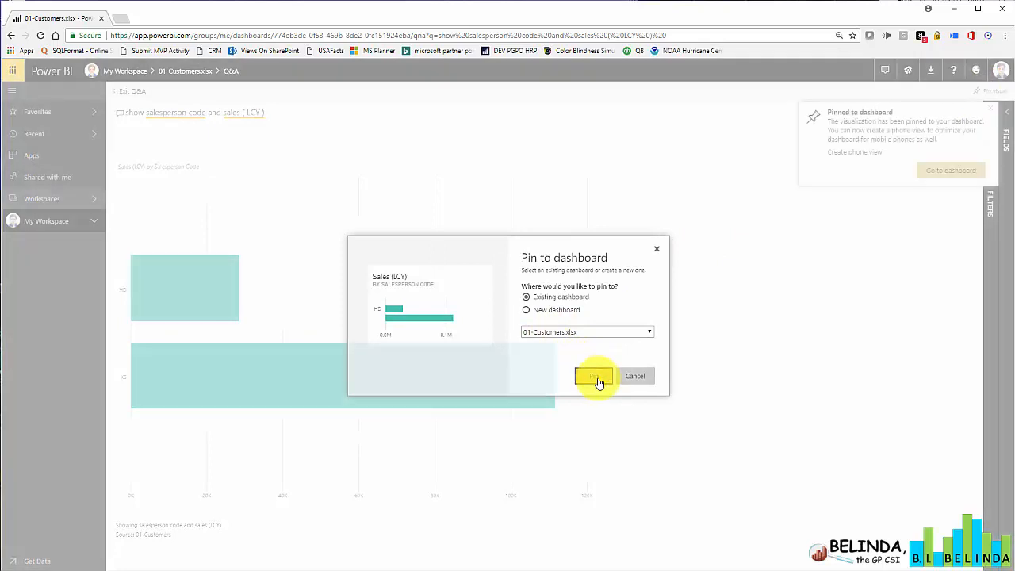
{"action": "left_click", "coordinate": [593, 376]}
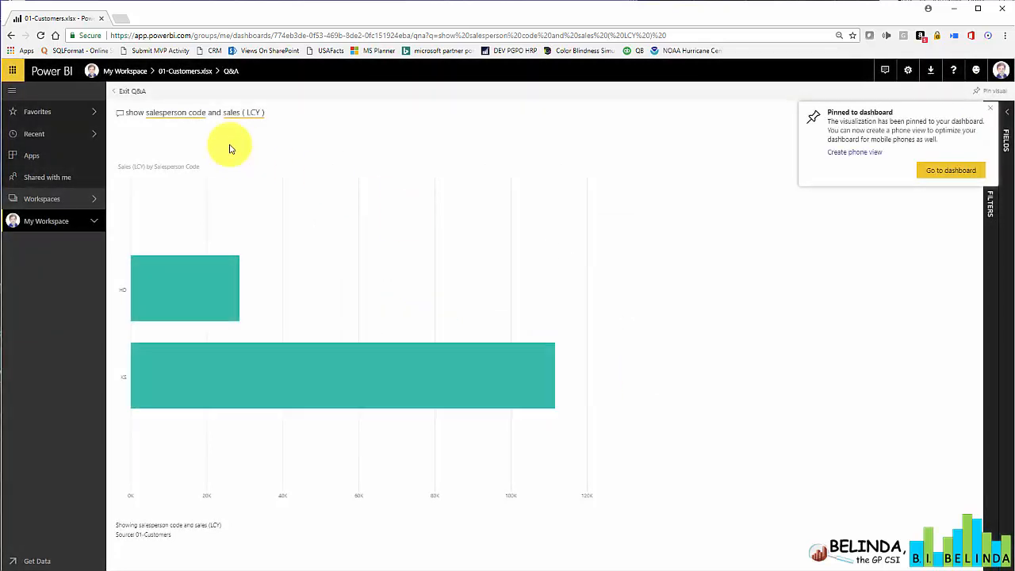
{"action": "left_click", "coordinate": [133, 91]}
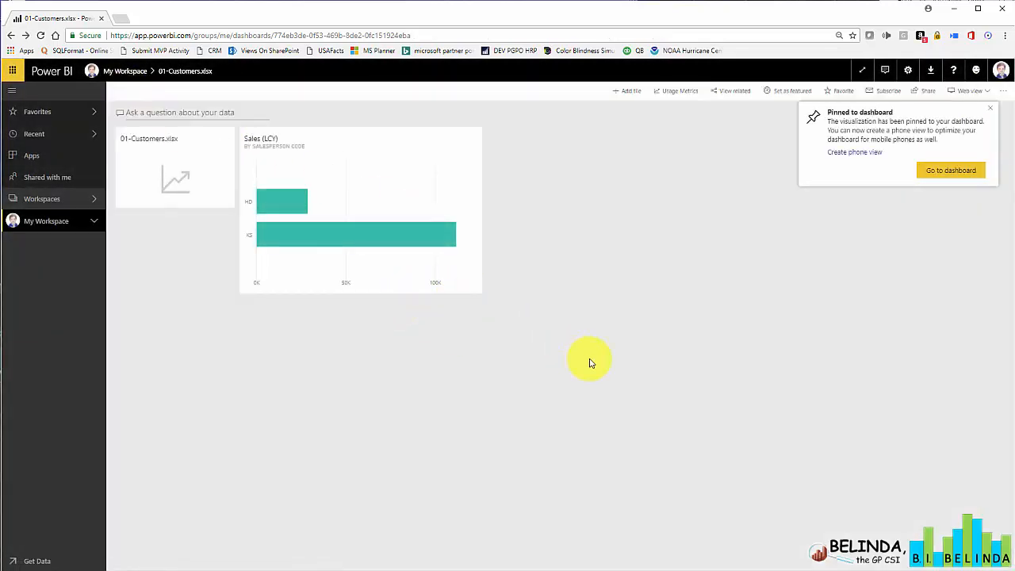
{"action": "left_click", "coordinate": [46, 220]}
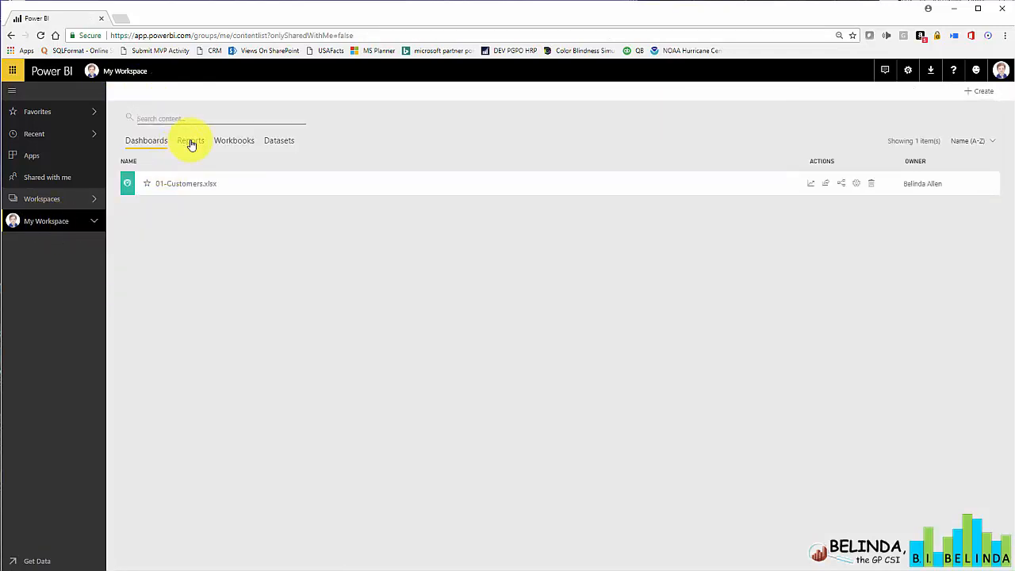
Step: Browse My Workspace's Reports and Datasets lists
{"action": "left_click", "coordinate": [191, 140]}
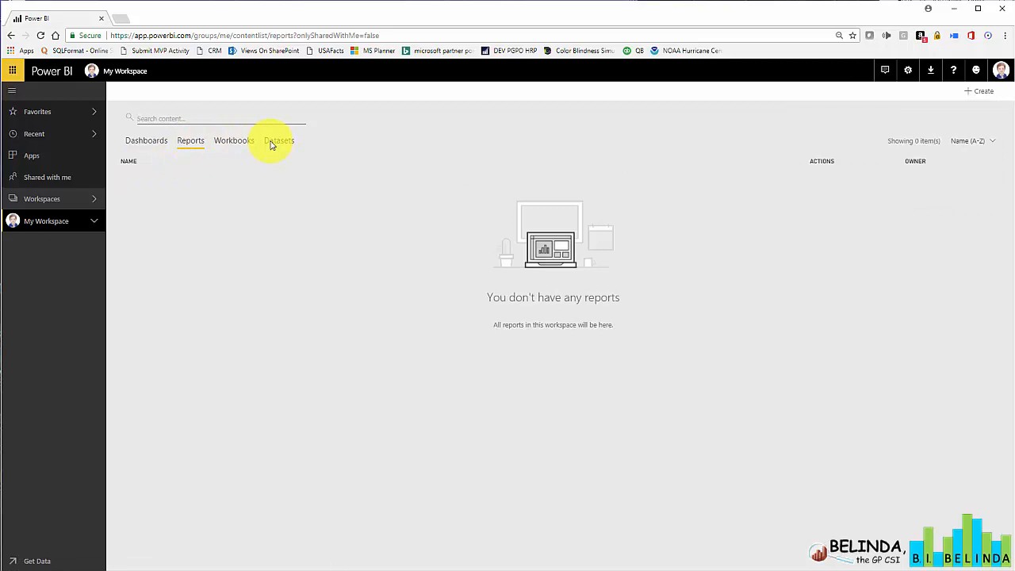
{"action": "left_click", "coordinate": [279, 139]}
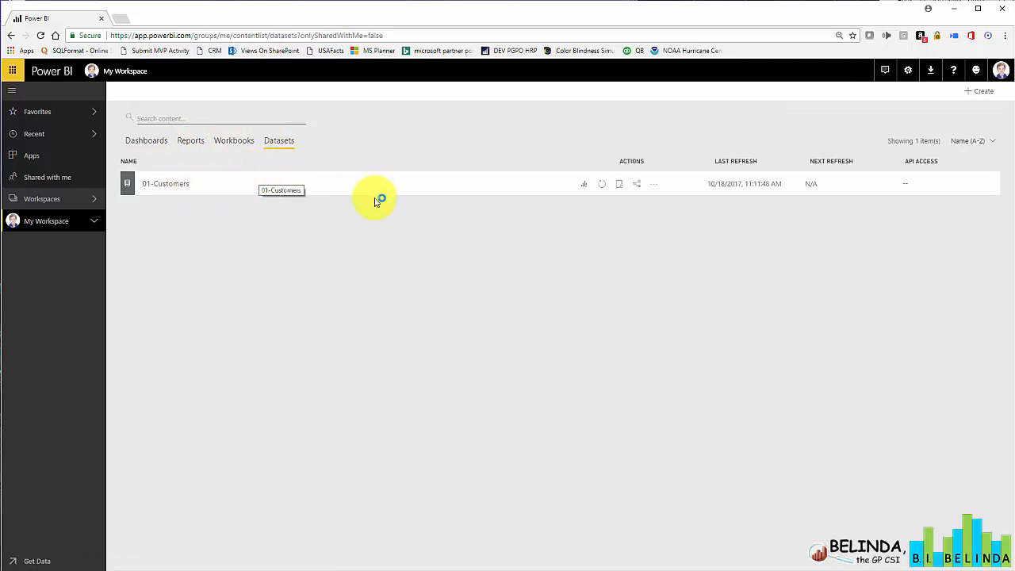
{"action": "mouse_move", "coordinate": [648, 166]}
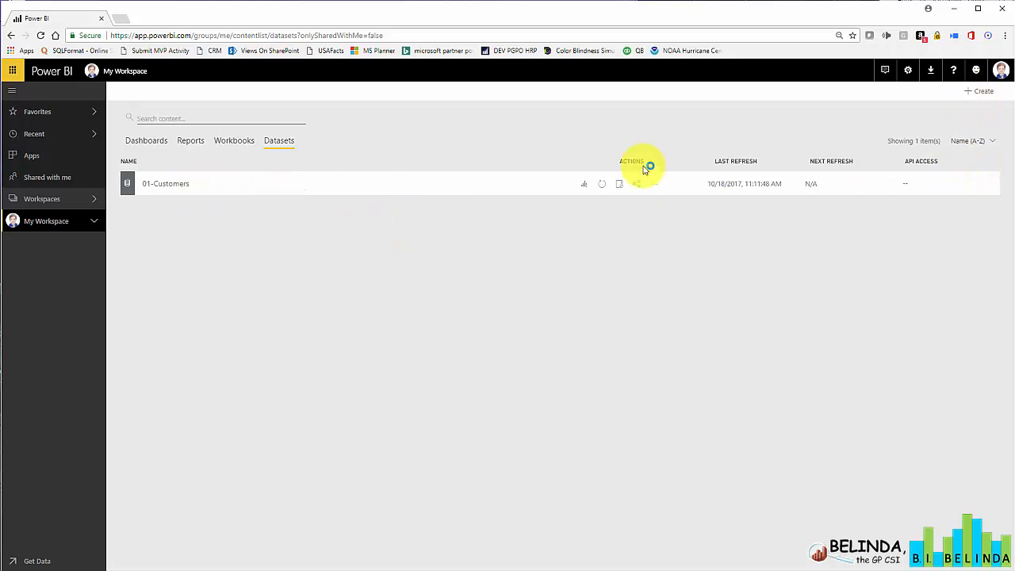
{"action": "left_click", "coordinate": [190, 139]}
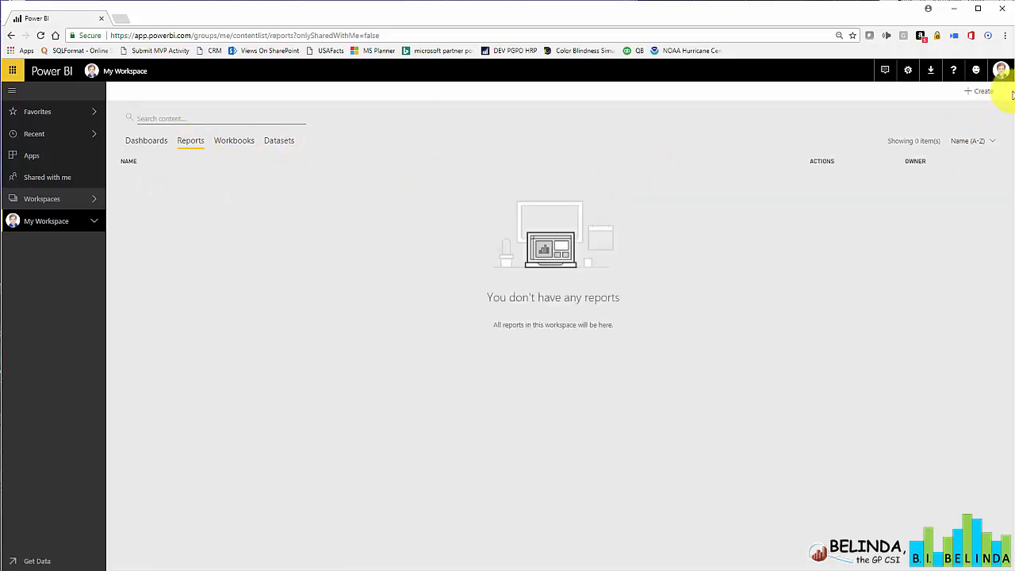
Step: Create a new report built on the 01-Customers dataset
{"action": "left_click", "coordinate": [984, 90]}
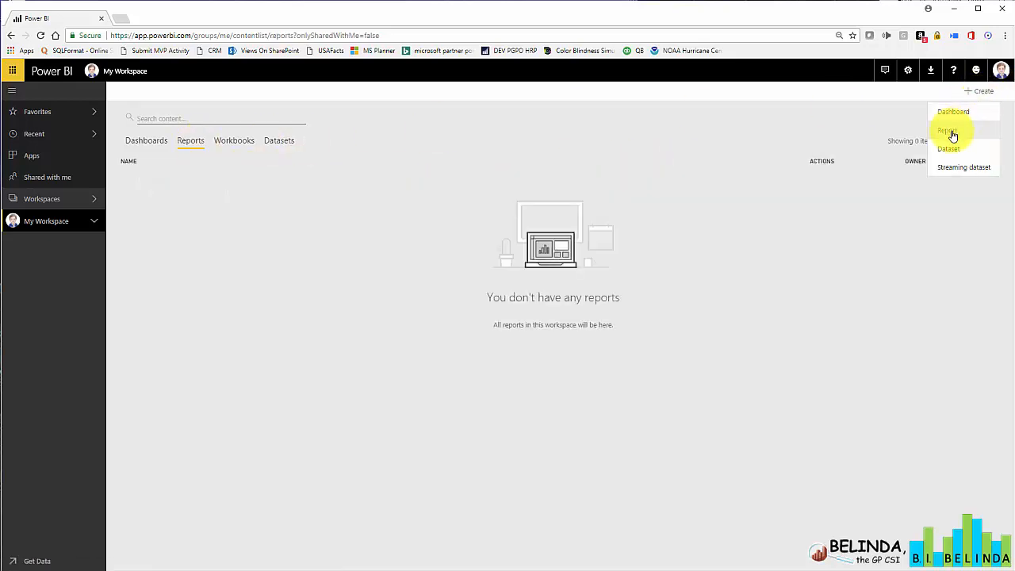
{"action": "left_click", "coordinate": [945, 130]}
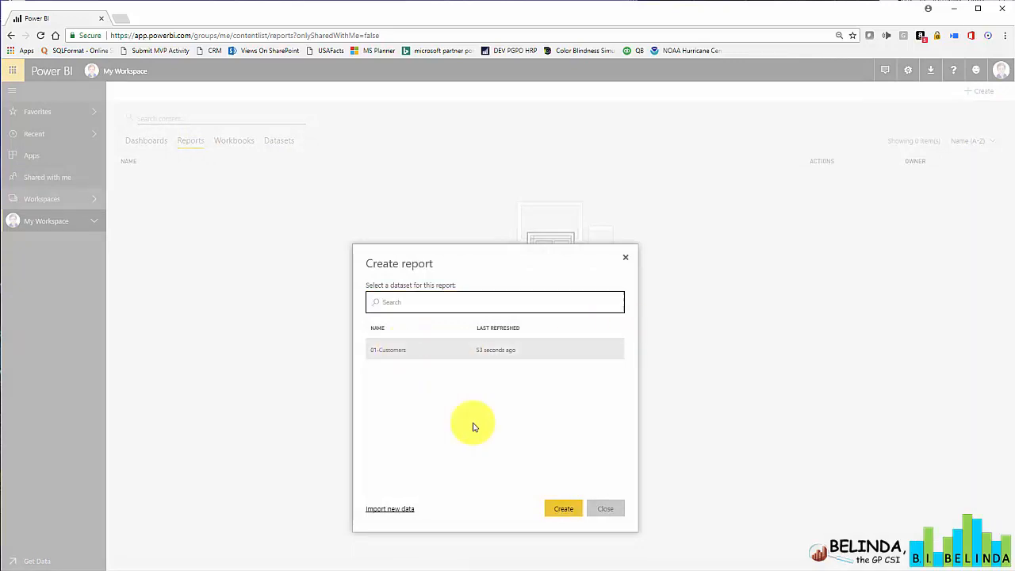
{"action": "left_click", "coordinate": [563, 508]}
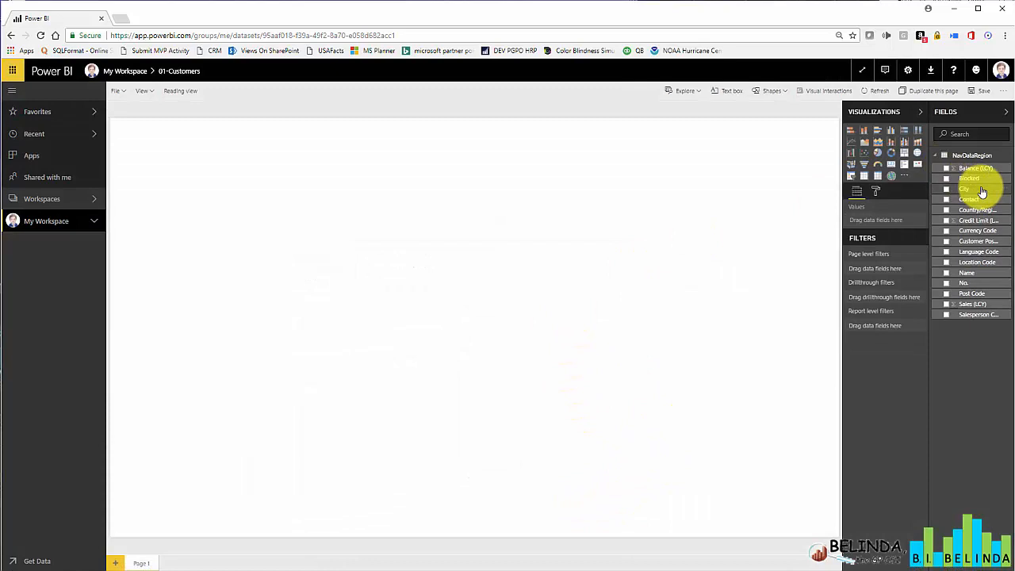
Step: Add a Map visual of Sales (LCY) by City to the report
{"action": "left_click", "coordinate": [946, 189]}
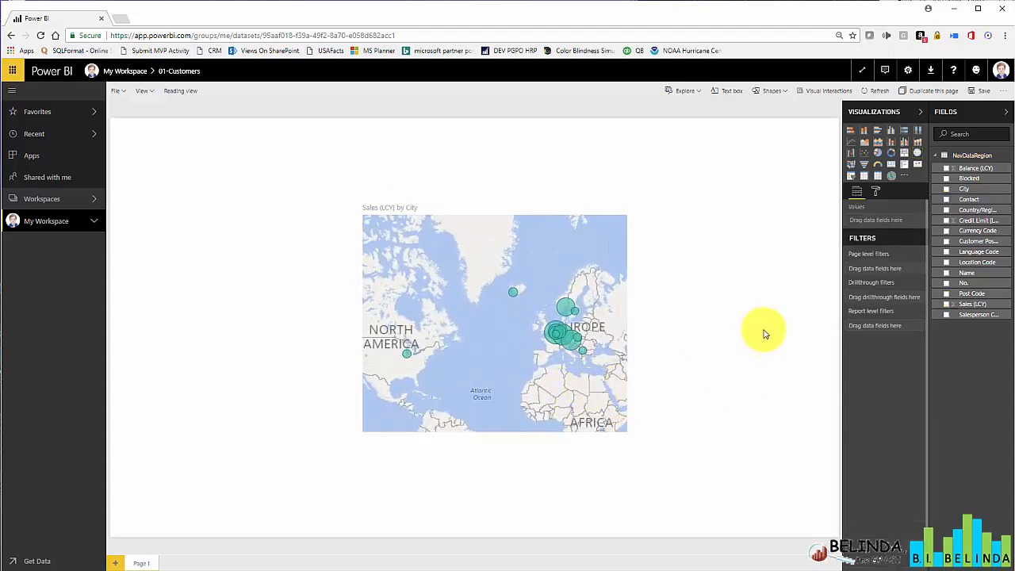
Step: Save the report as 'Customer' and pin its Sales (LCY) by city map to the 01-Customers.xlsx dashboard
{"action": "left_click", "coordinate": [984, 90]}
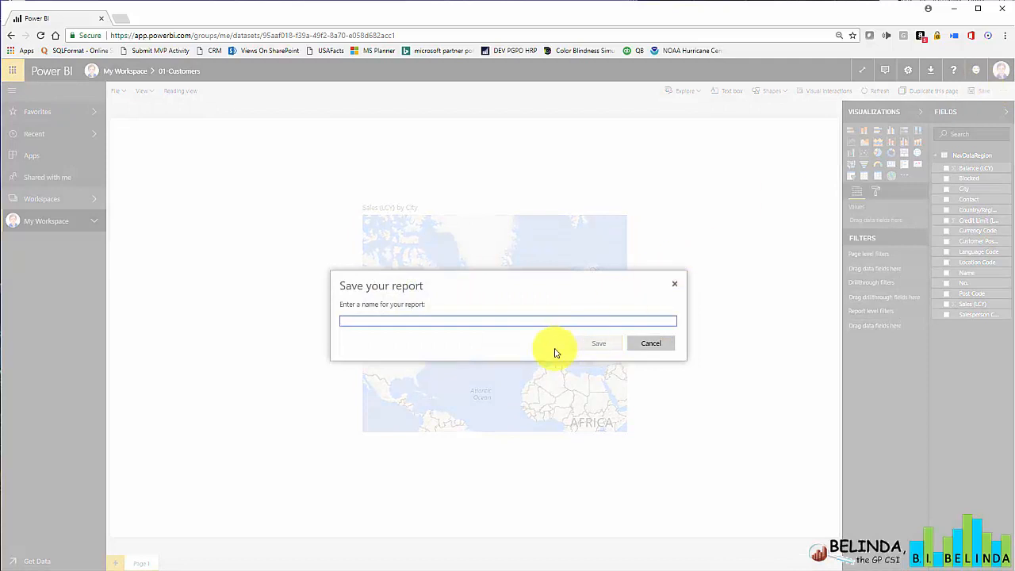
{"action": "type", "text": "Customer"}
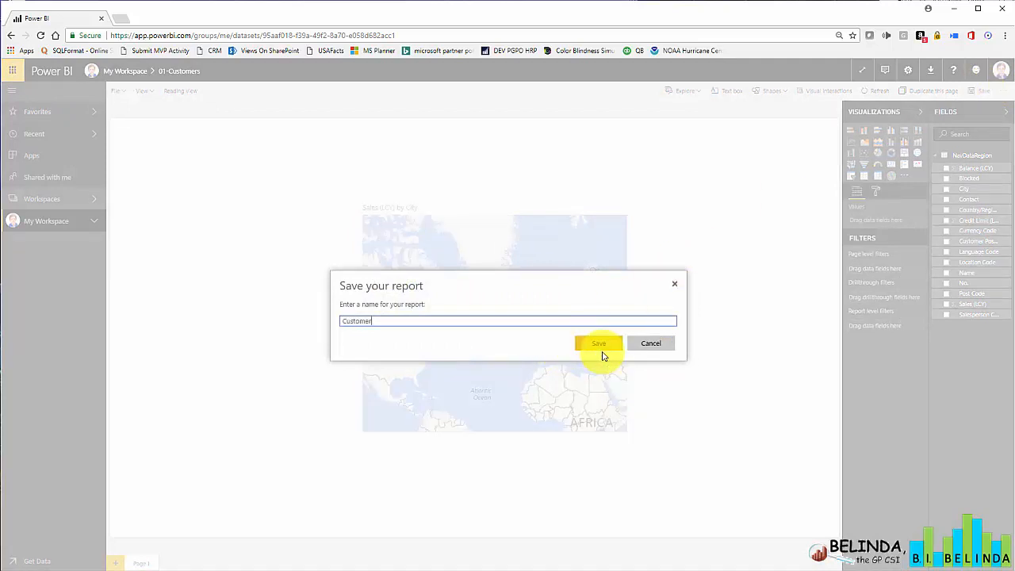
{"action": "left_click", "coordinate": [599, 342]}
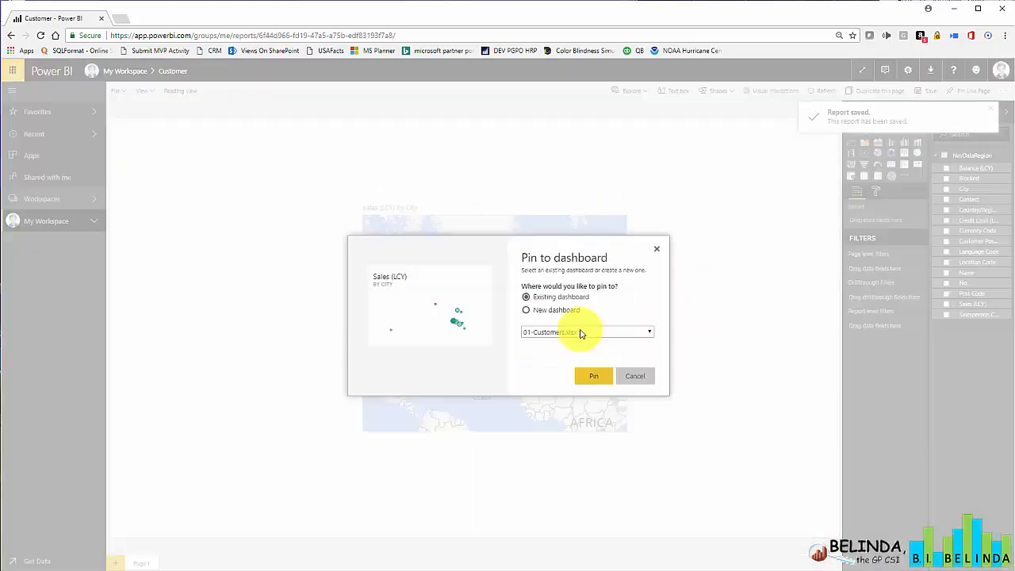
{"action": "left_click", "coordinate": [594, 376]}
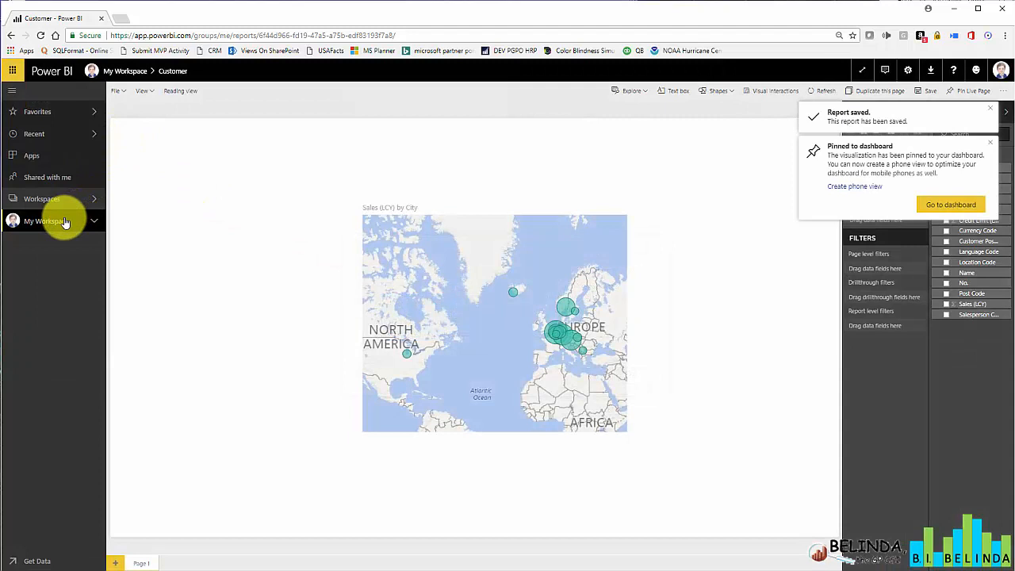